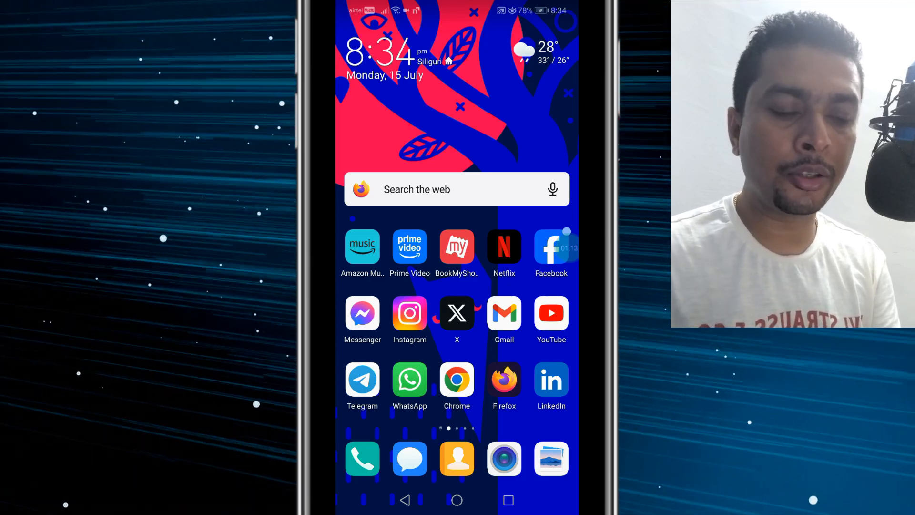
# - Launch Instagram and open Accounts Centre from the profile menu
pyautogui.click(409, 314)
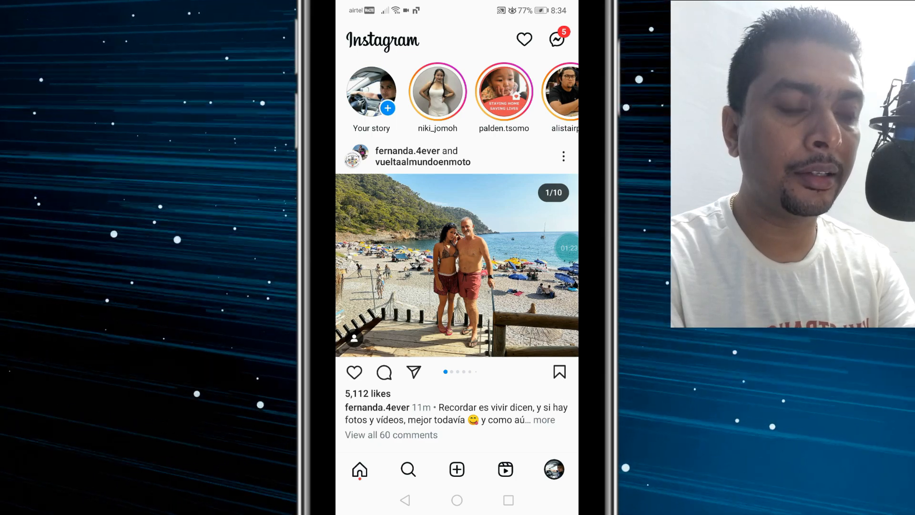
pyautogui.click(553, 469)
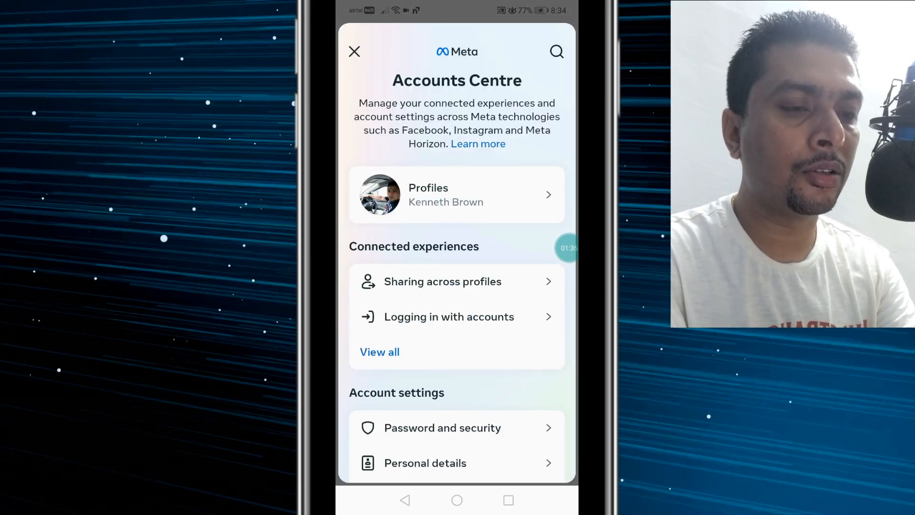
# - Scroll Accounts Centre and open Personal details, then Account ownership and control
pyautogui.scroll(-3)
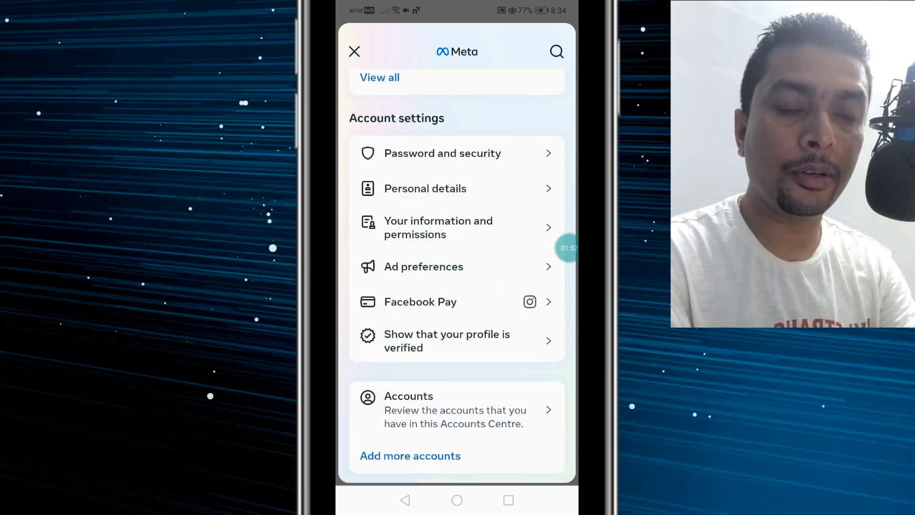
pyautogui.click(425, 188)
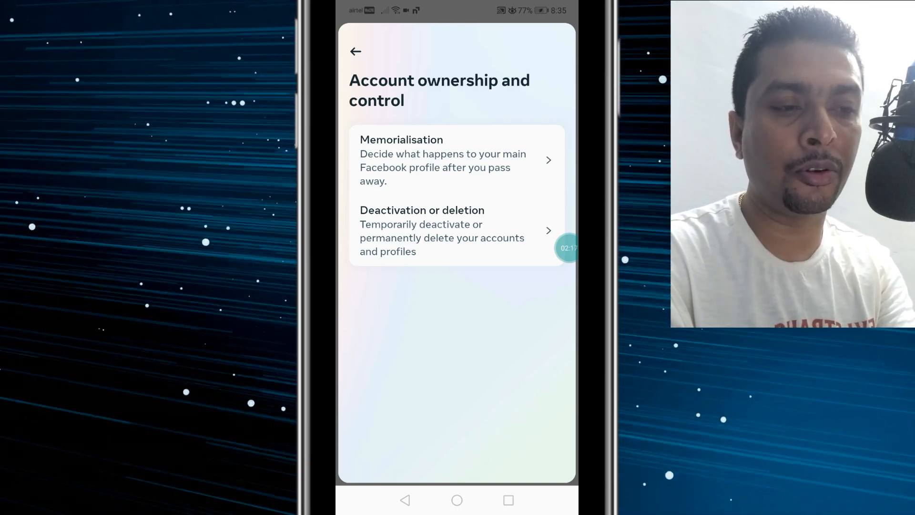
# - Open Memorialisation and select the linked Facebook profile
pyautogui.click(455, 231)
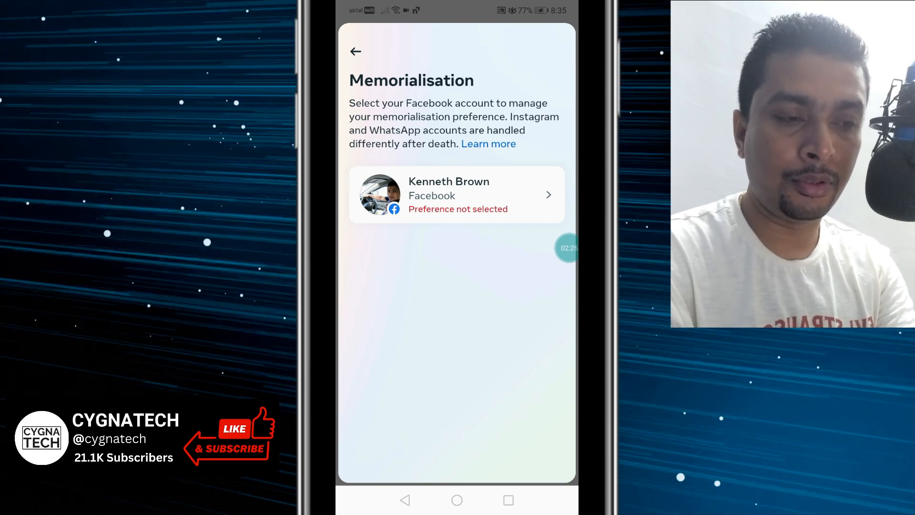
pyautogui.click(457, 195)
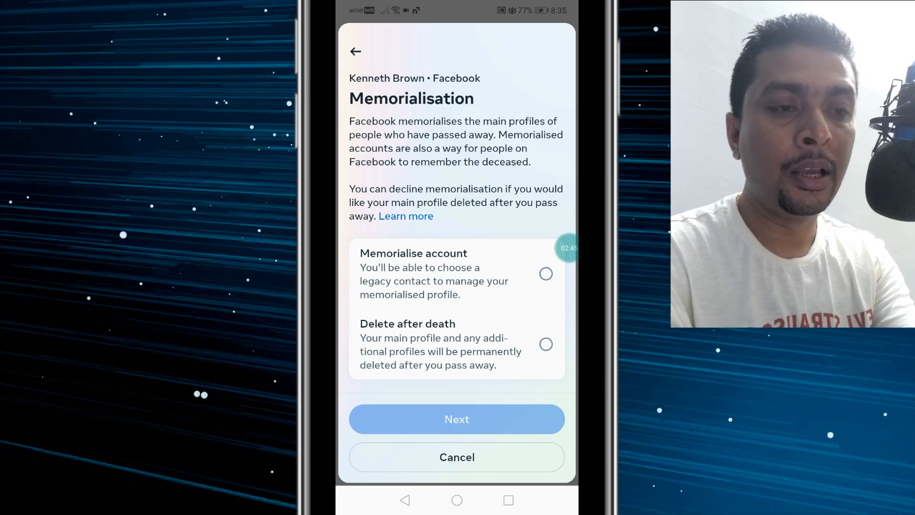
# - Back out of memorialisation to reach the Deactivation or deletion profile list
pyautogui.click(356, 51)
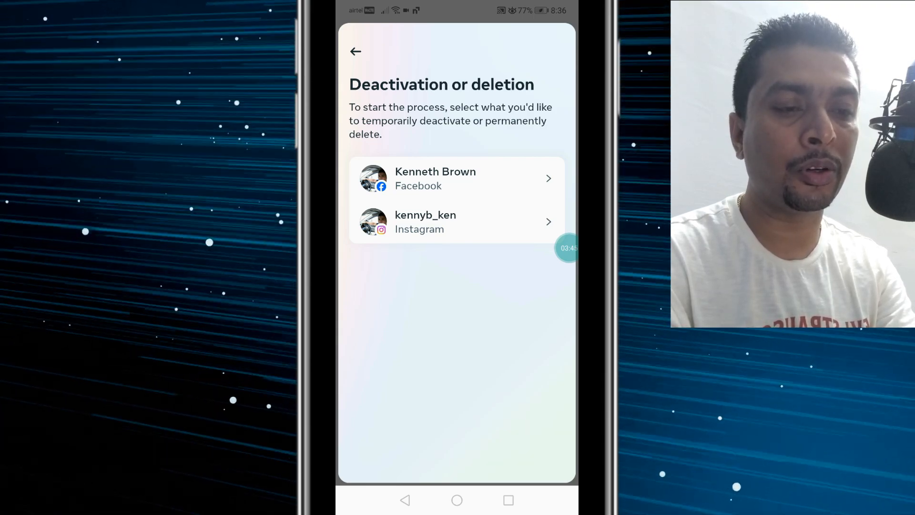
# - View the Facebook profile's deactivate/delete options, then the Instagram account's
pyautogui.click(457, 178)
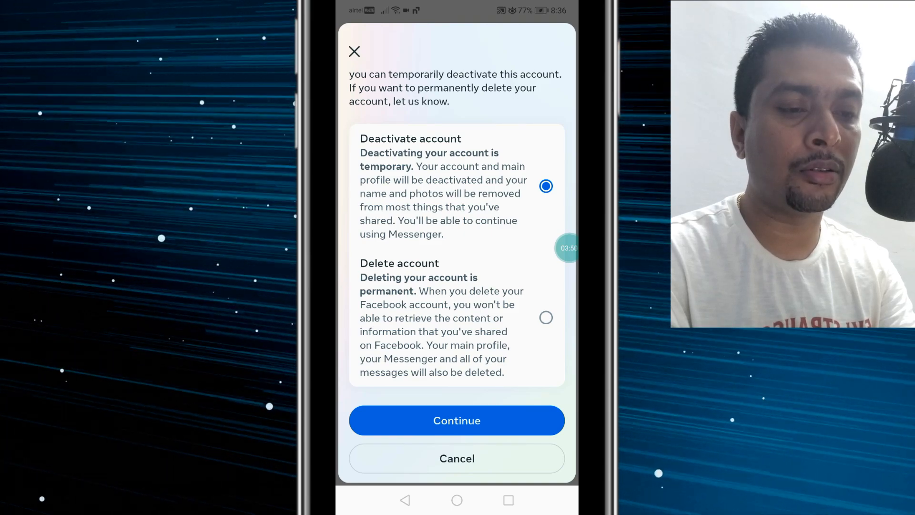
pyautogui.click(546, 317)
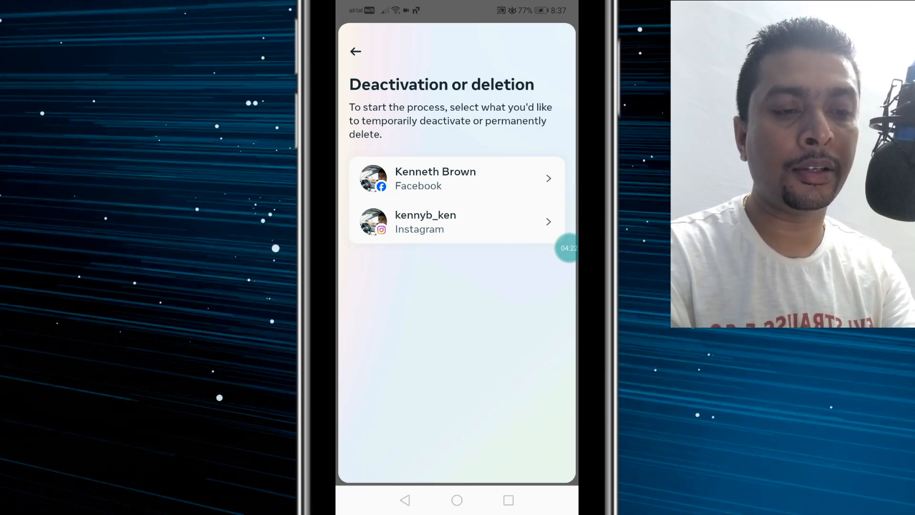
pyautogui.click(458, 222)
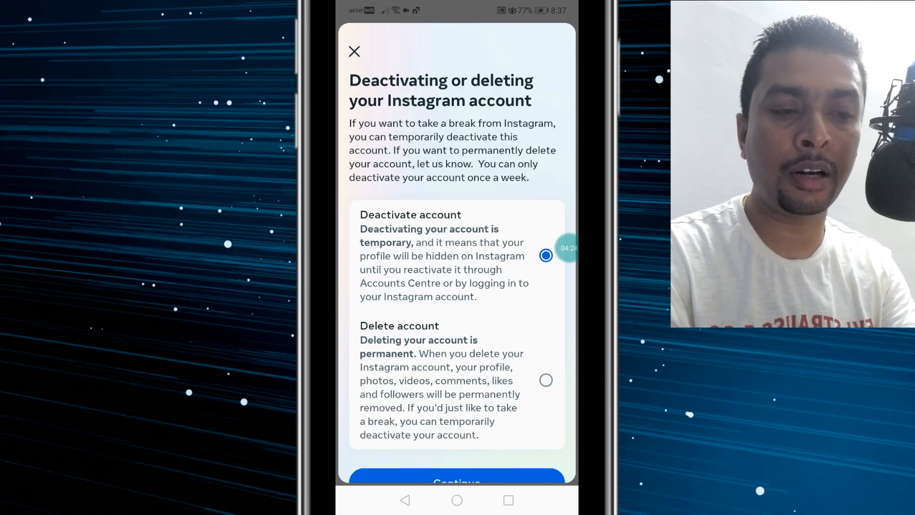